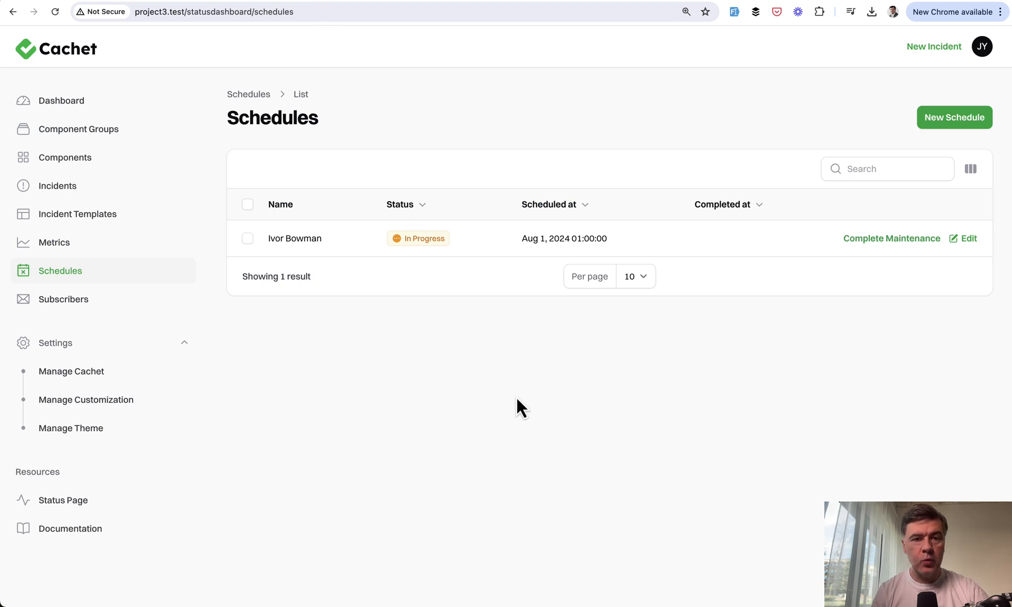
{"action": "mouse_move", "coordinate": [497, 424]}
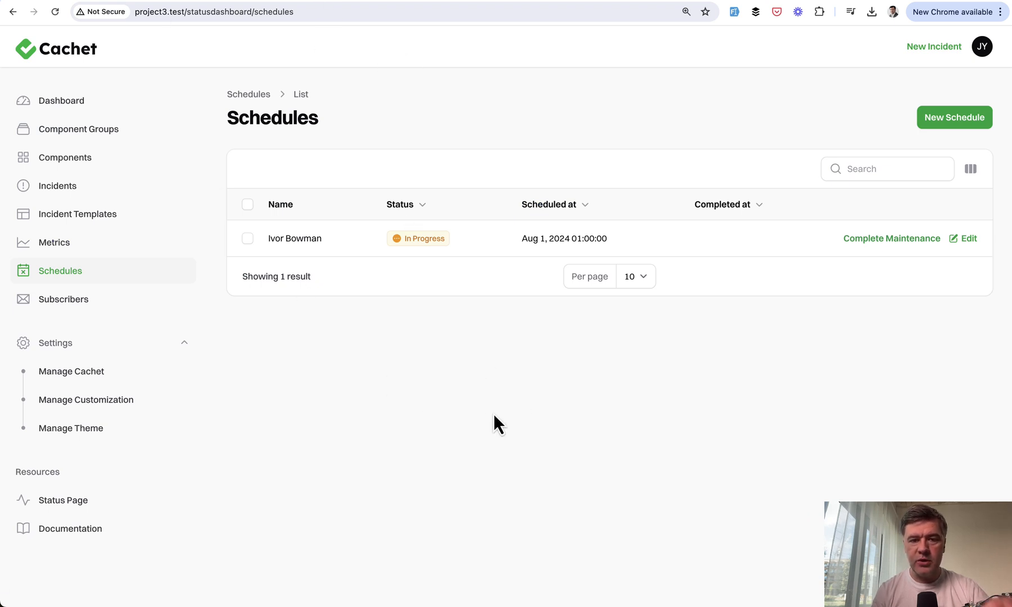
{"action": "mouse_move", "coordinate": [639, 384]}
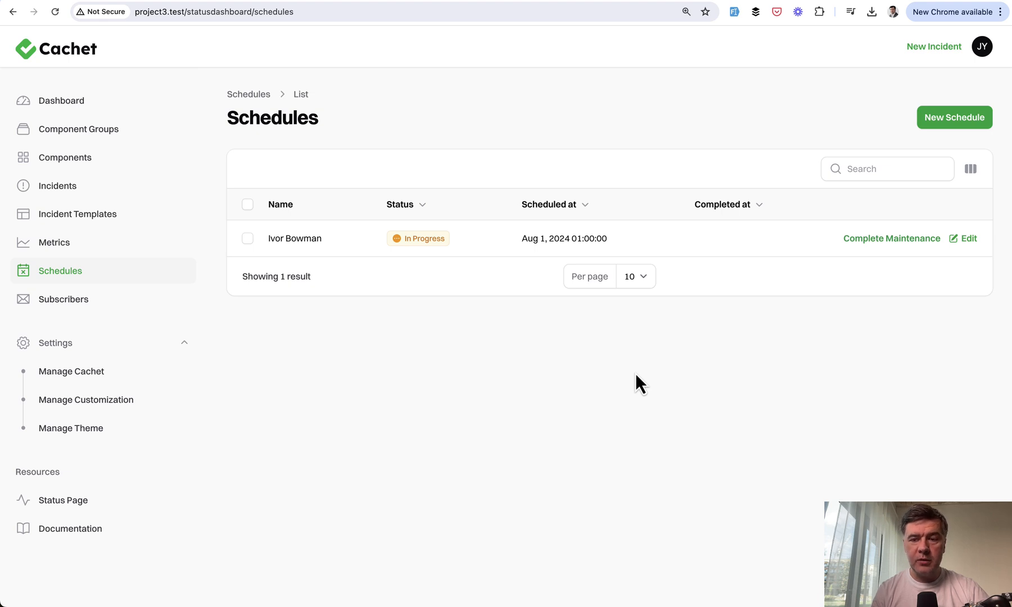
{"action": "left_click", "coordinate": [967, 238]}
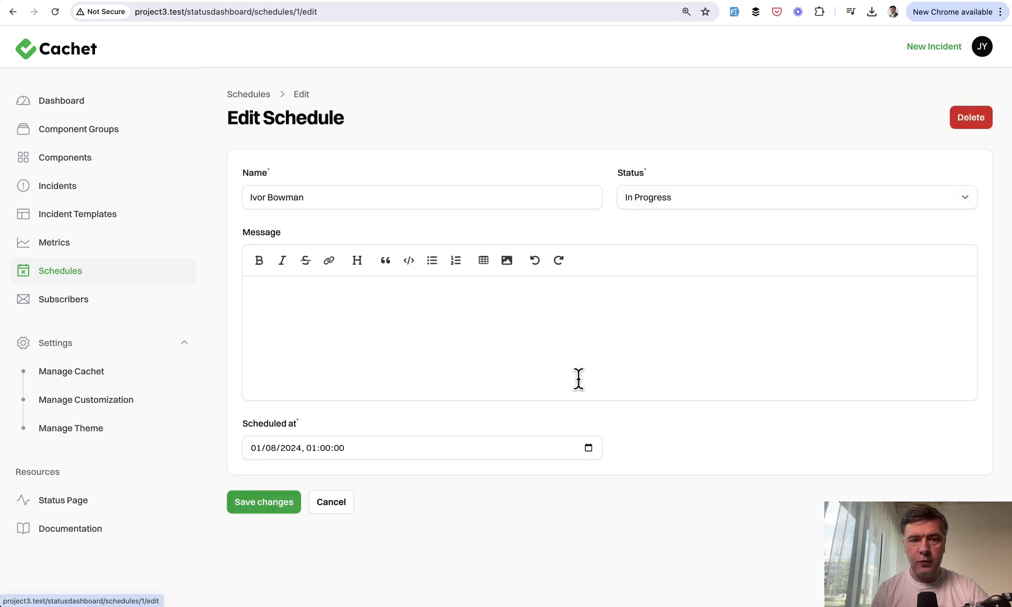
{"action": "mouse_move", "coordinate": [548, 385]}
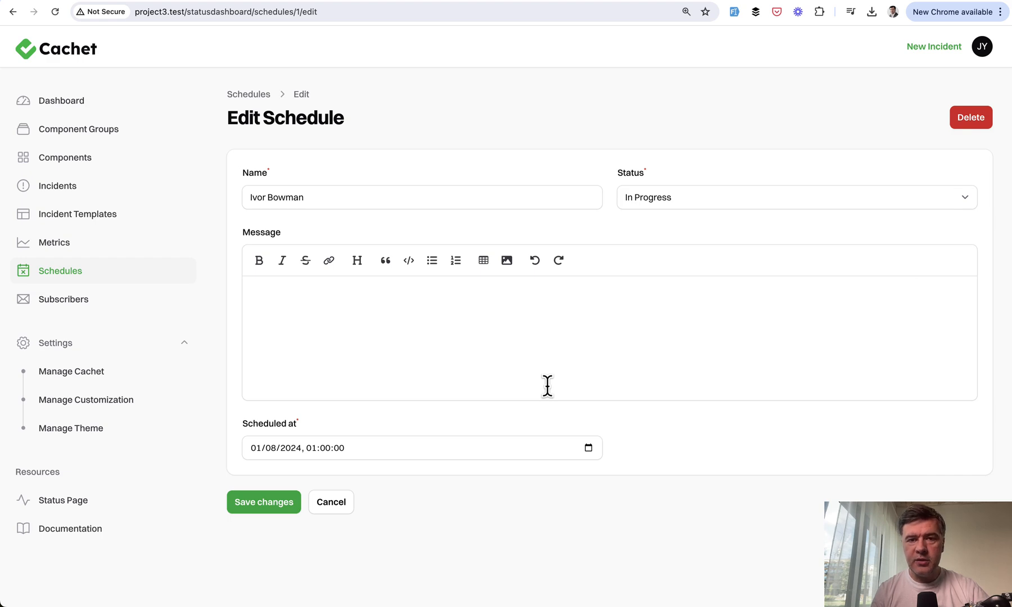
{"action": "mouse_move", "coordinate": [661, 218]}
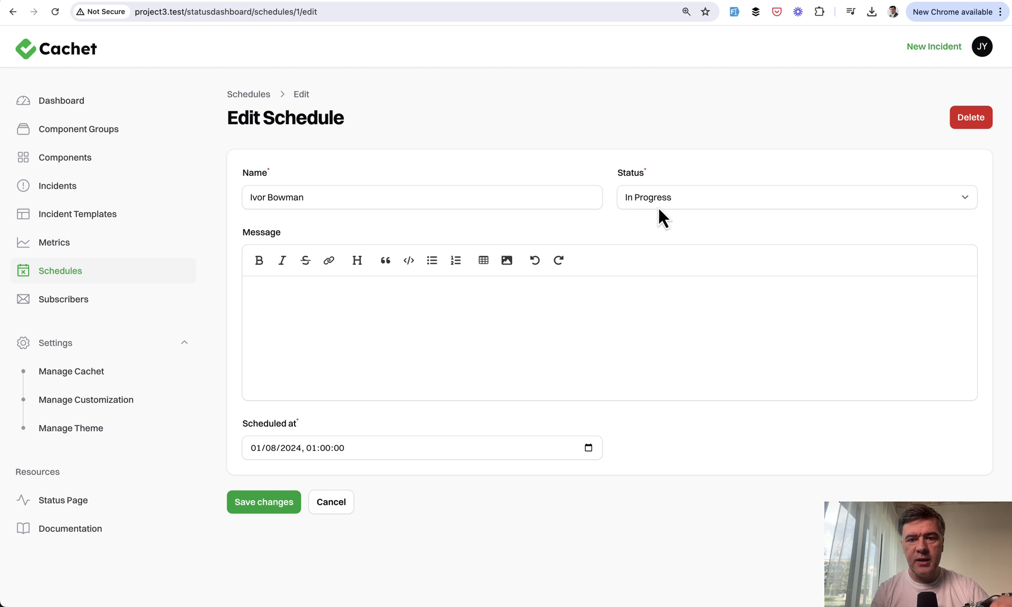
{"action": "left_click", "coordinate": [794, 197]}
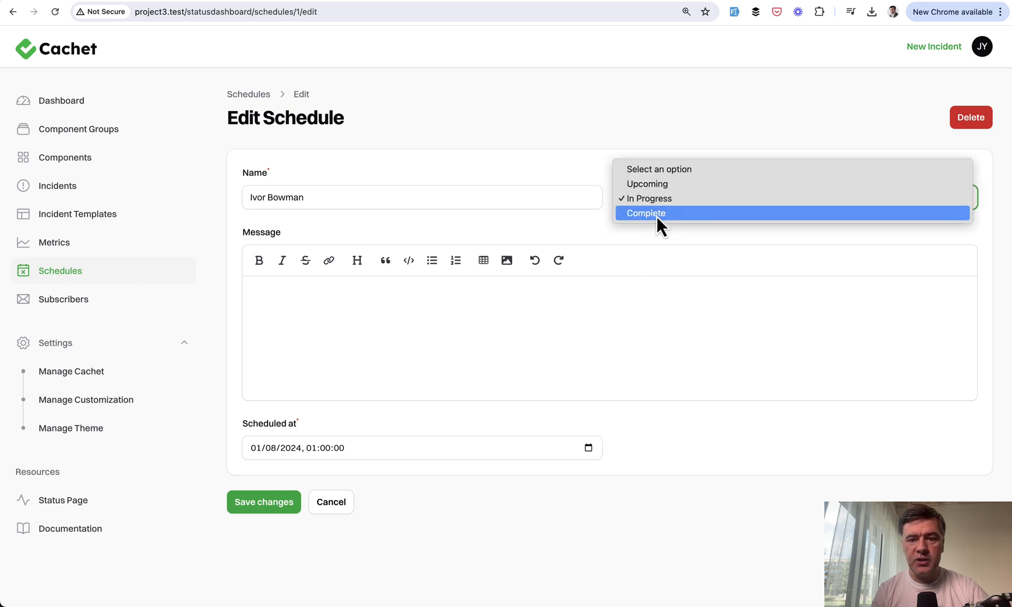
{"action": "left_click", "coordinate": [646, 213]}
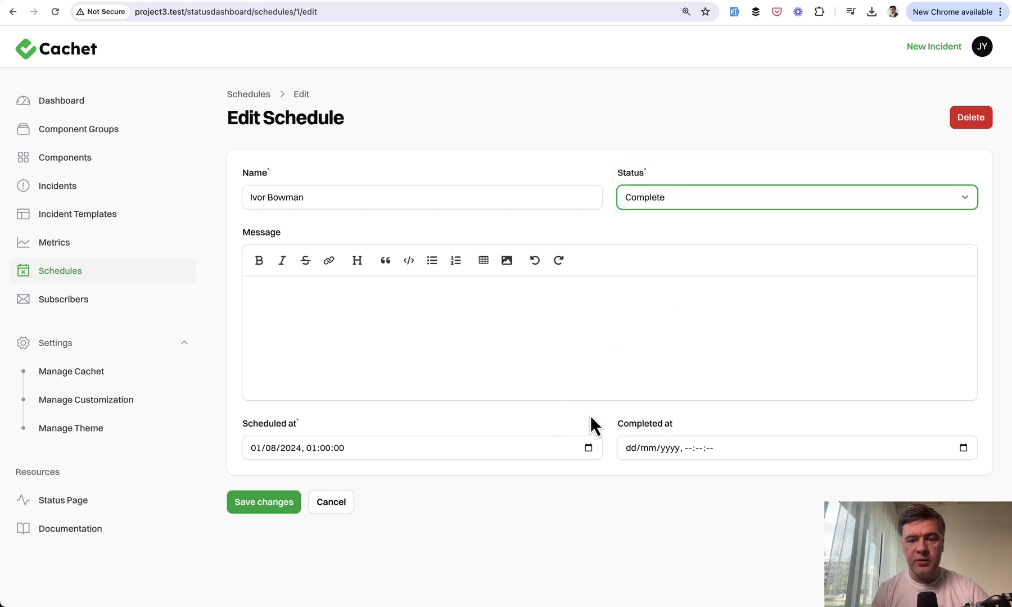
{"action": "mouse_move", "coordinate": [641, 560]}
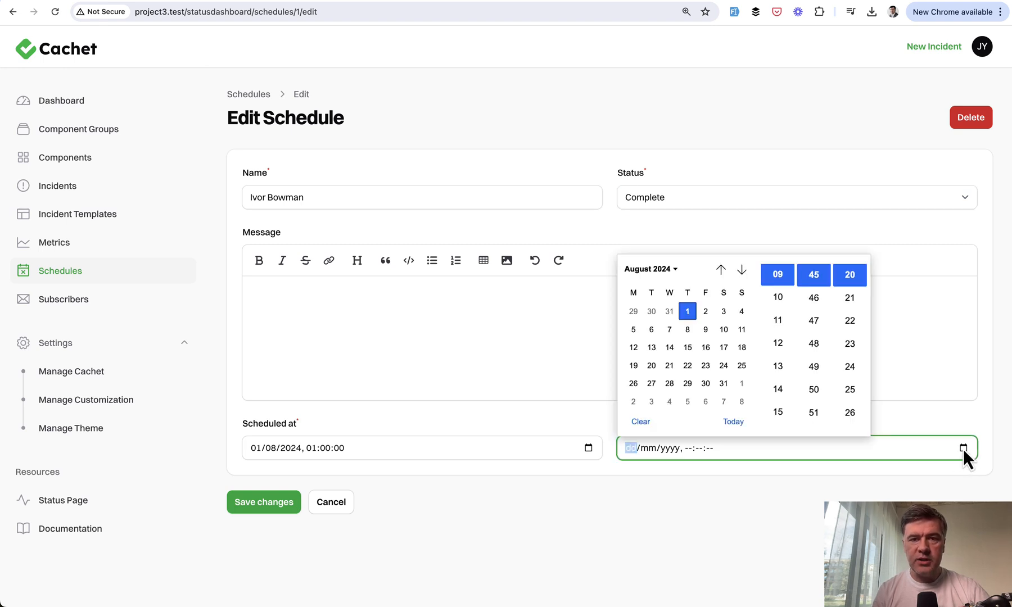
{"action": "left_click", "coordinate": [681, 528]}
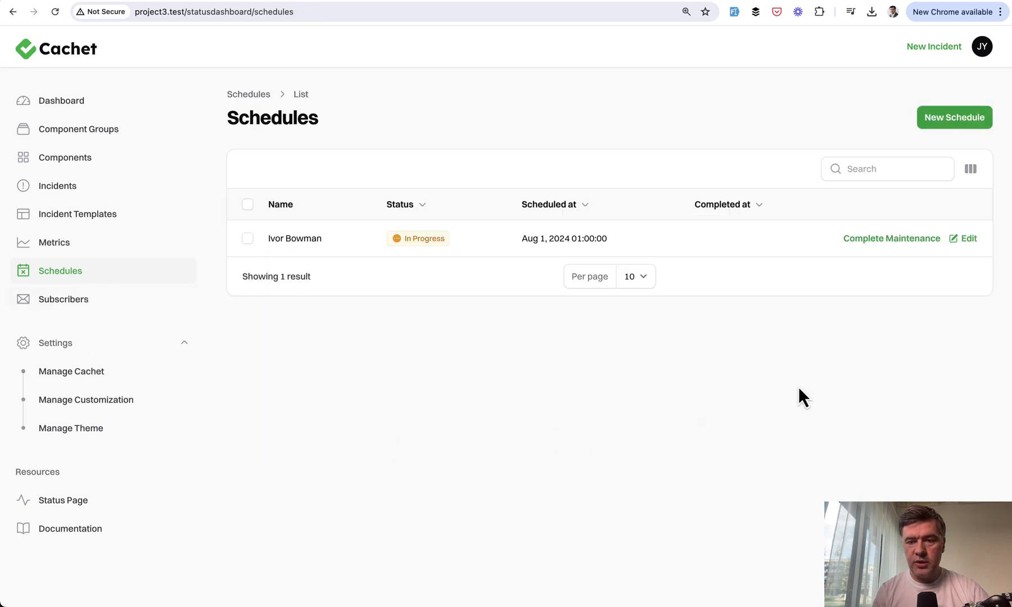
{"action": "mouse_move", "coordinate": [798, 360]}
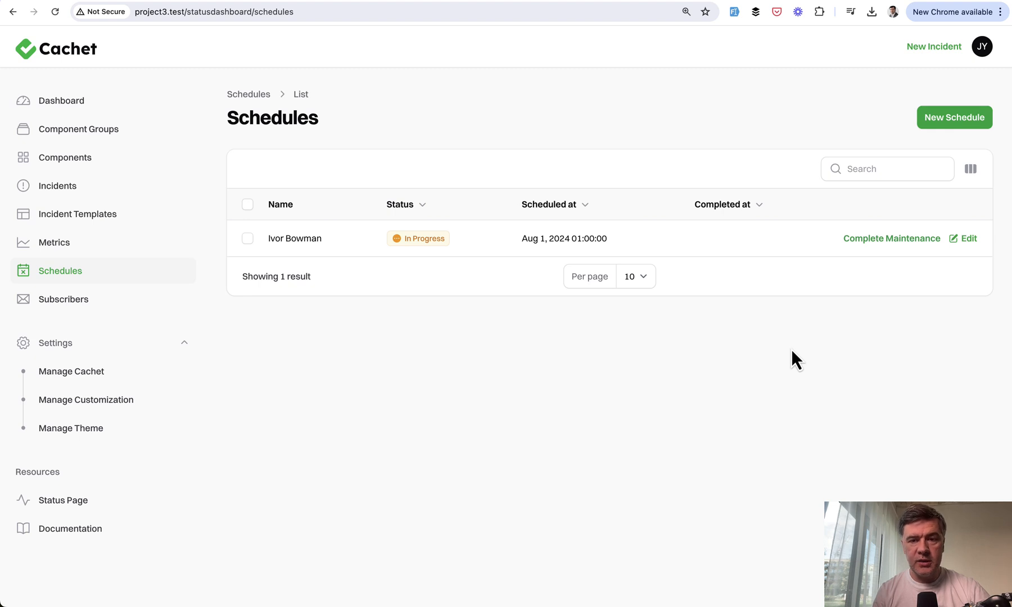
{"action": "left_click", "coordinate": [890, 238]}
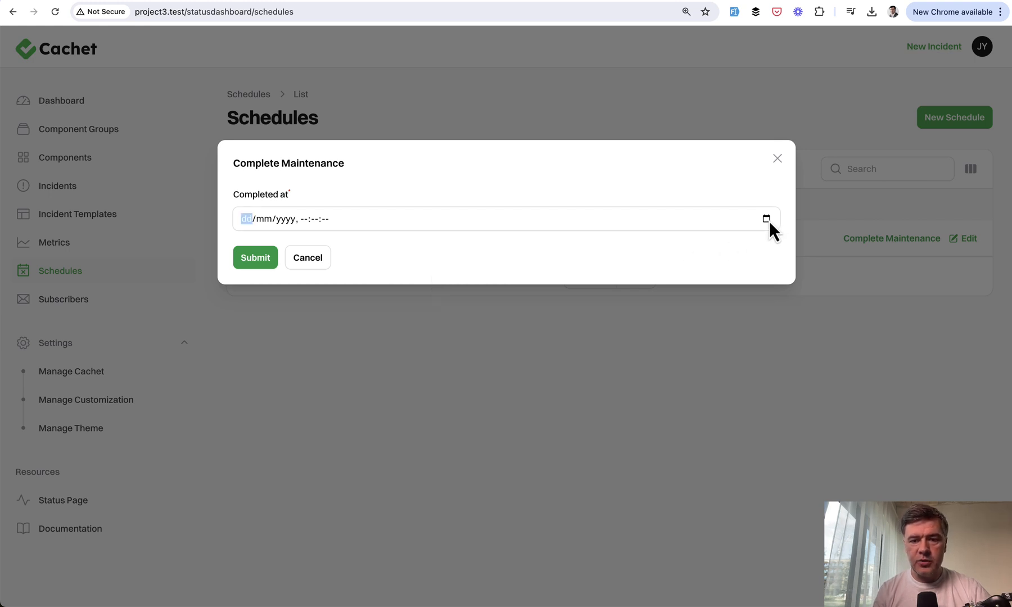
Step: Submit the Complete Maintenance form with completed-at Aug 1, 2024 11:46:48
{"action": "left_click", "coordinate": [254, 257]}
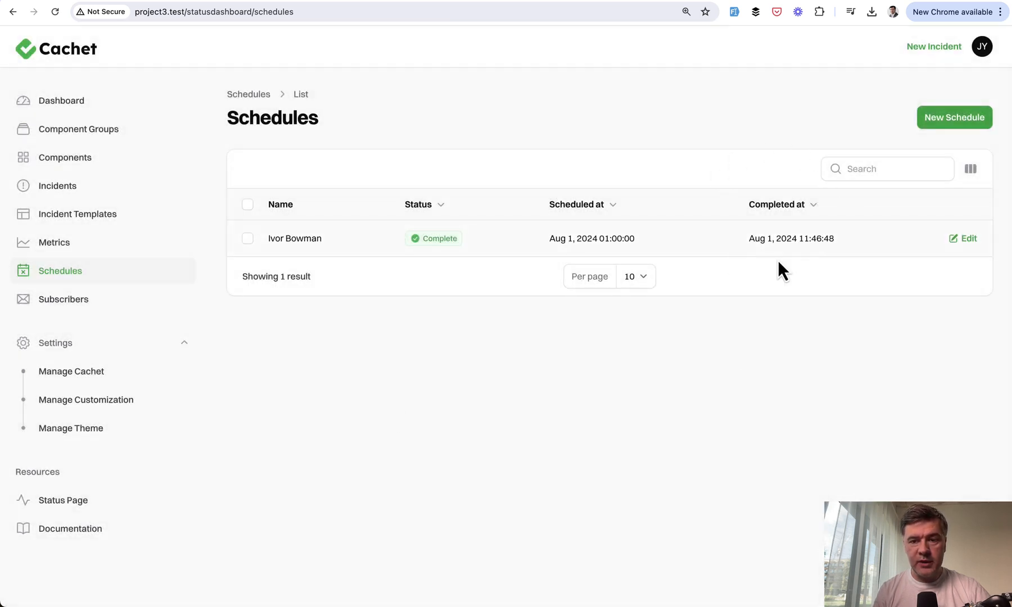
{"action": "mouse_move", "coordinate": [660, 470]}
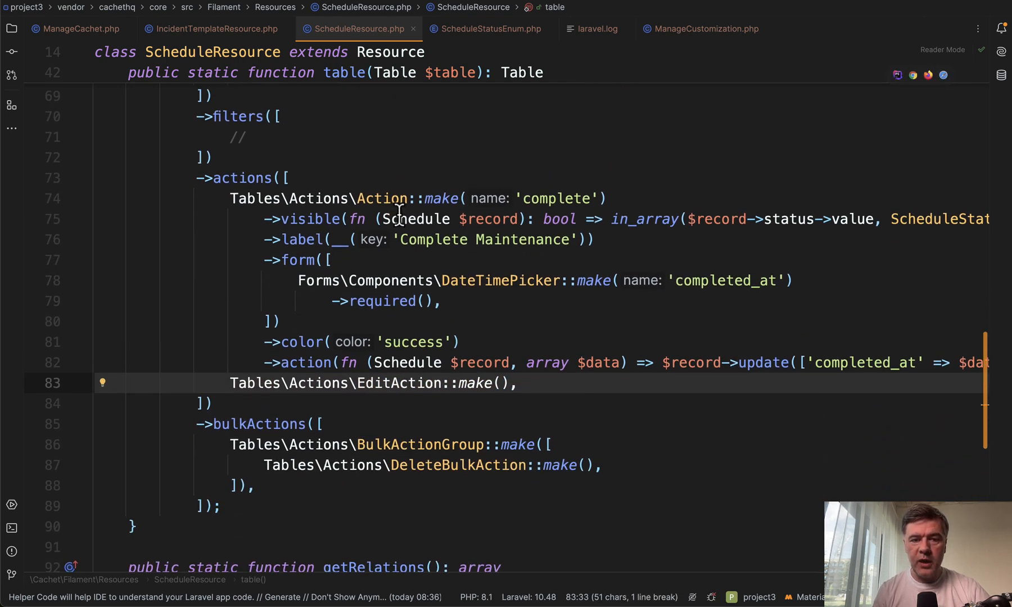
Step: Review the Complete Maintenance action and completed_at form code in ScheduleResource.php
{"action": "double_click", "coordinate": [310, 219]}
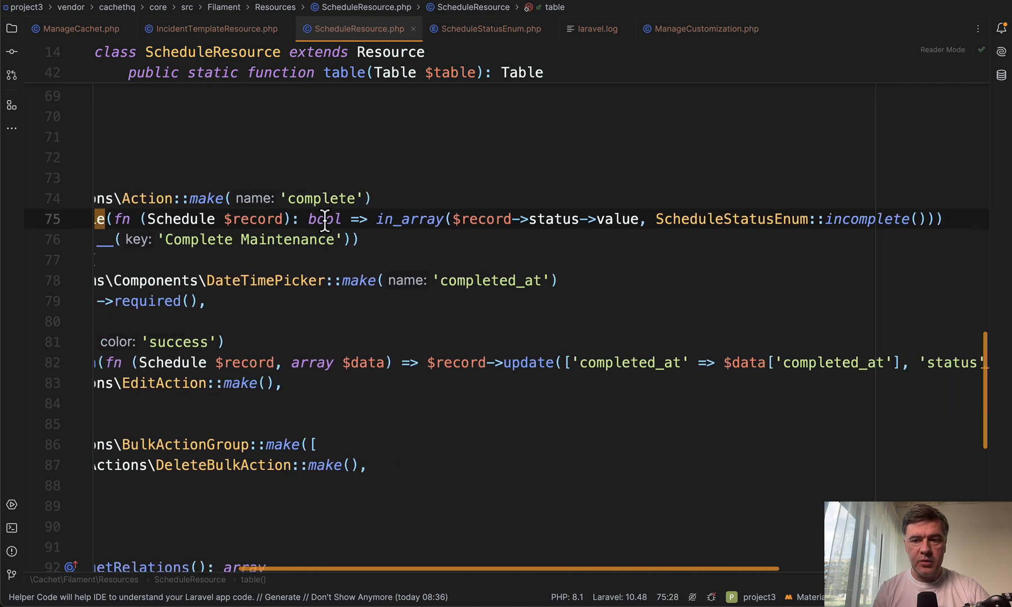
{"action": "scroll", "scroll_direction": "right", "scroll_amount": 3}
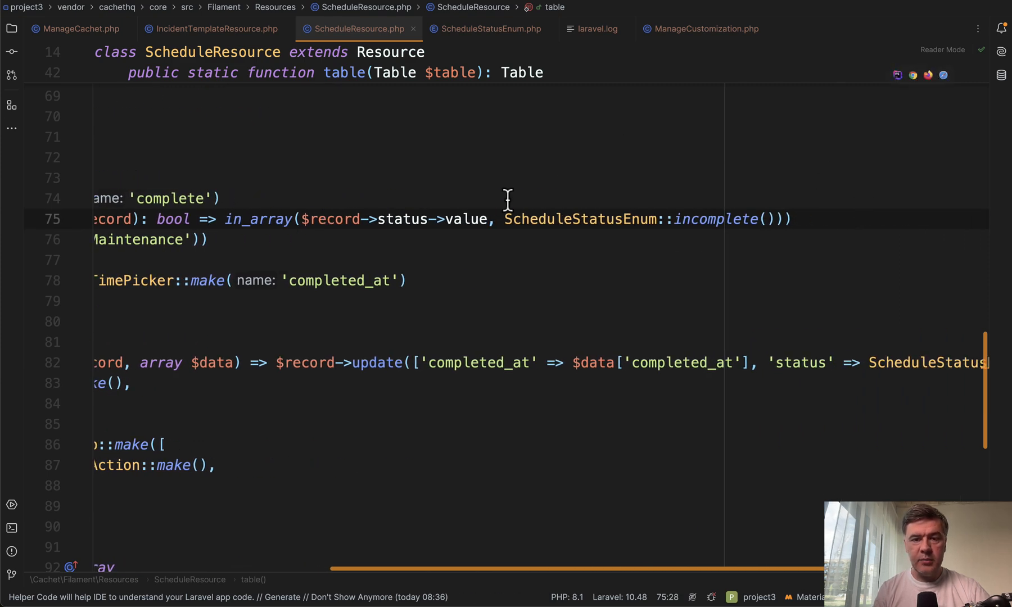
{"action": "scroll", "scroll_direction": "left", "scroll_amount": 3}
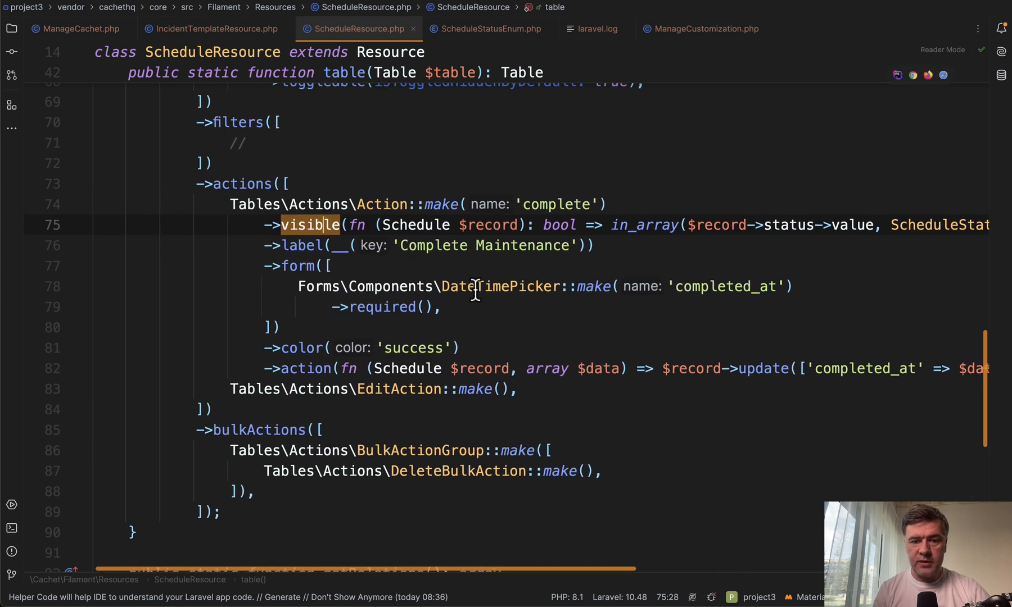
{"action": "scroll", "scroll_direction": "down", "scroll_amount": 3}
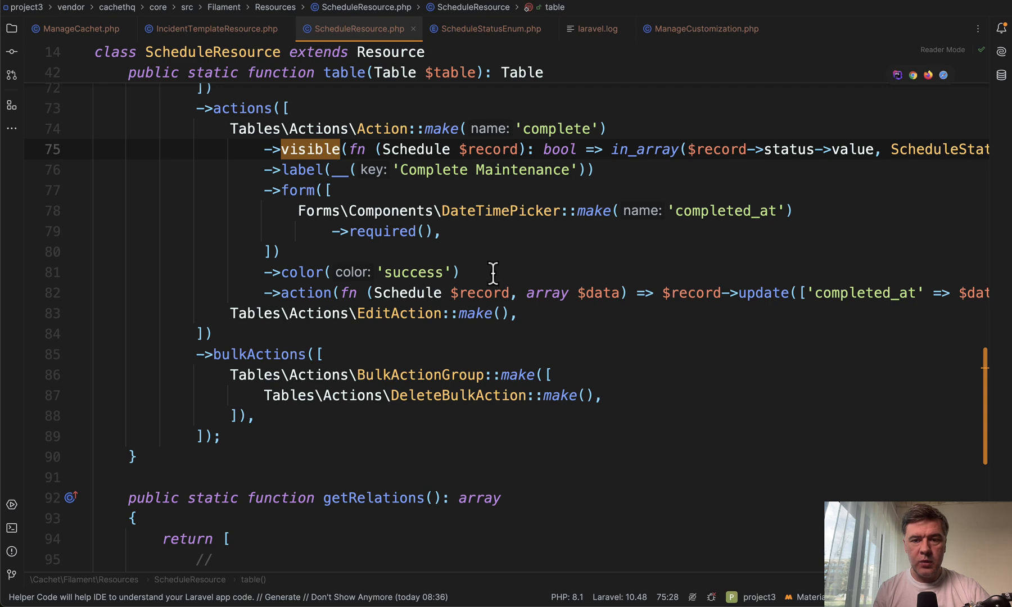
{"action": "scroll", "scroll_direction": "down", "scroll_amount": 3}
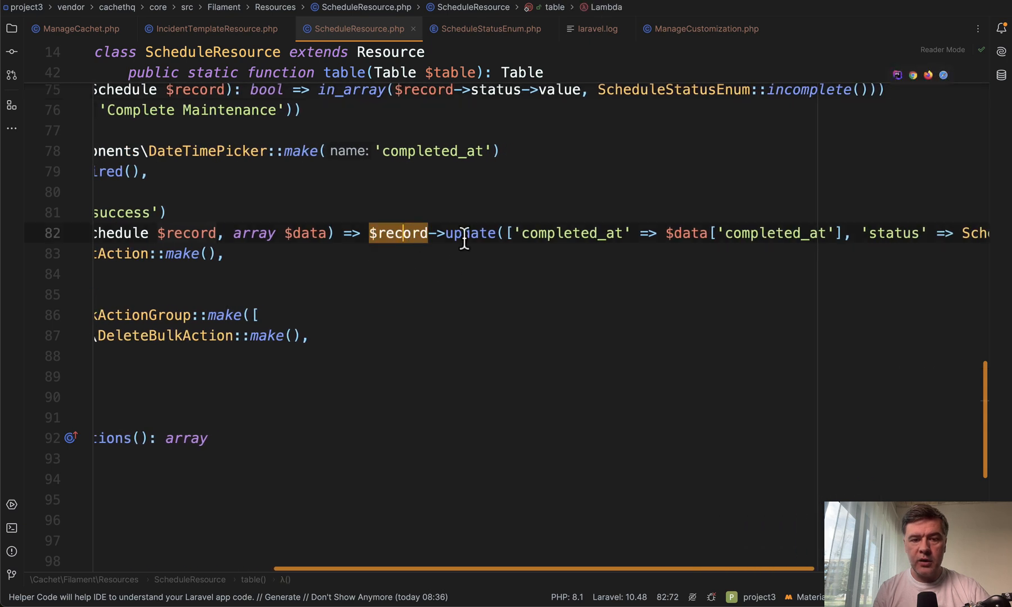
{"action": "mouse_move", "coordinate": [425, 271]}
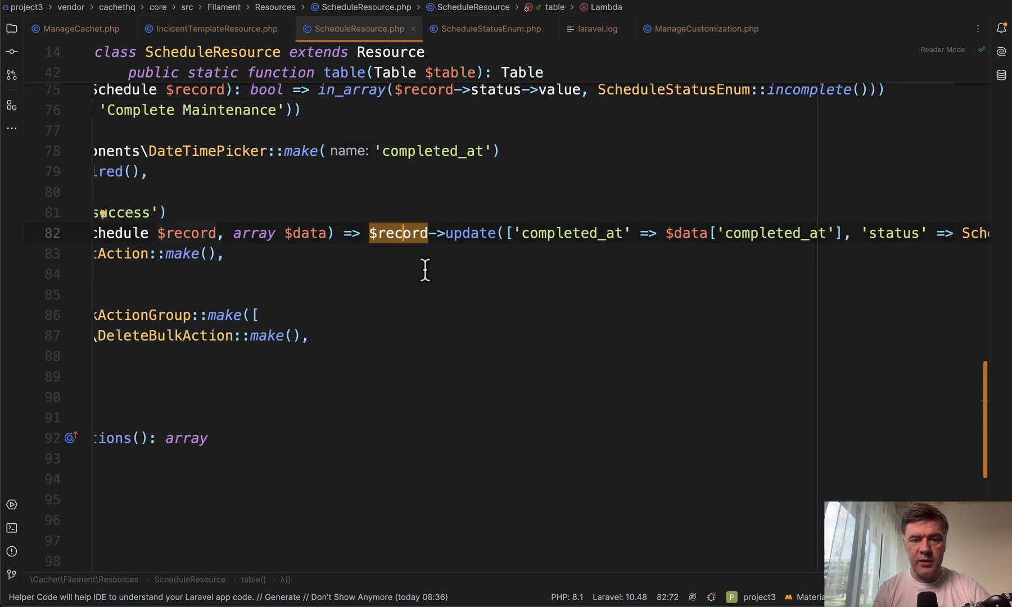
{"action": "scroll", "scroll_direction": "right", "scroll_amount": 3}
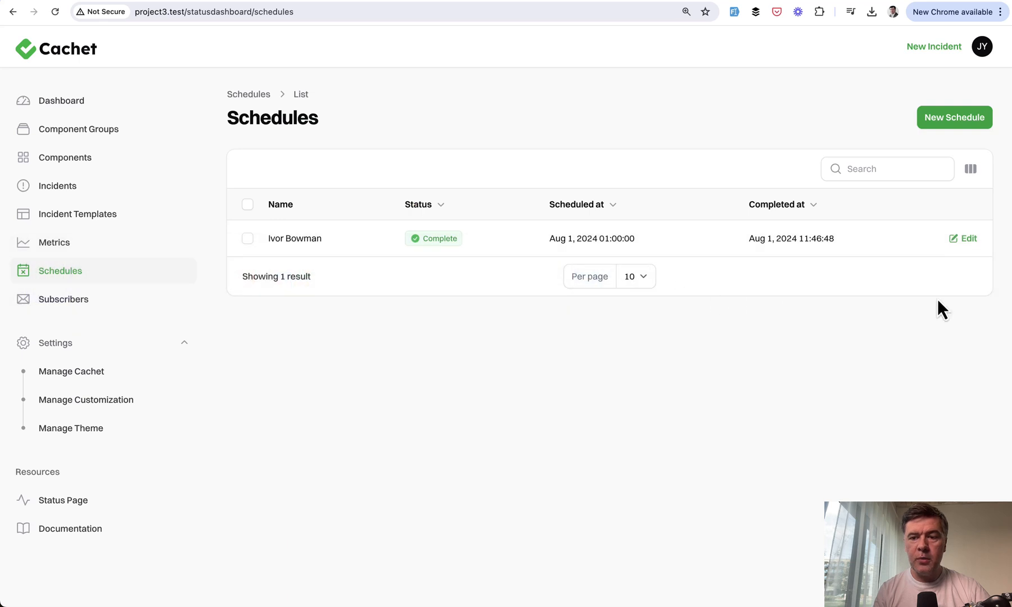
{"action": "mouse_move", "coordinate": [572, 392]}
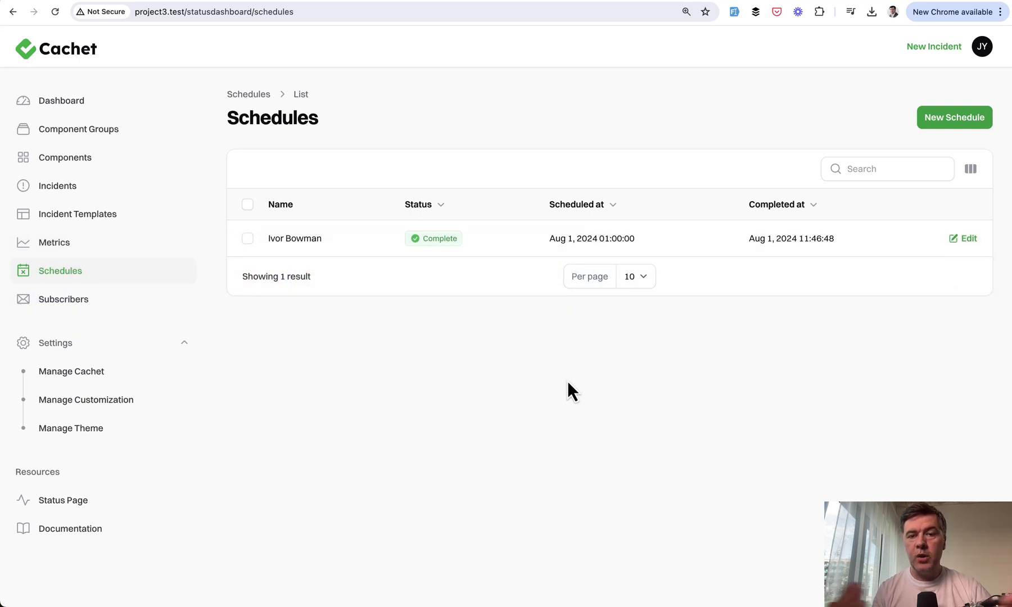